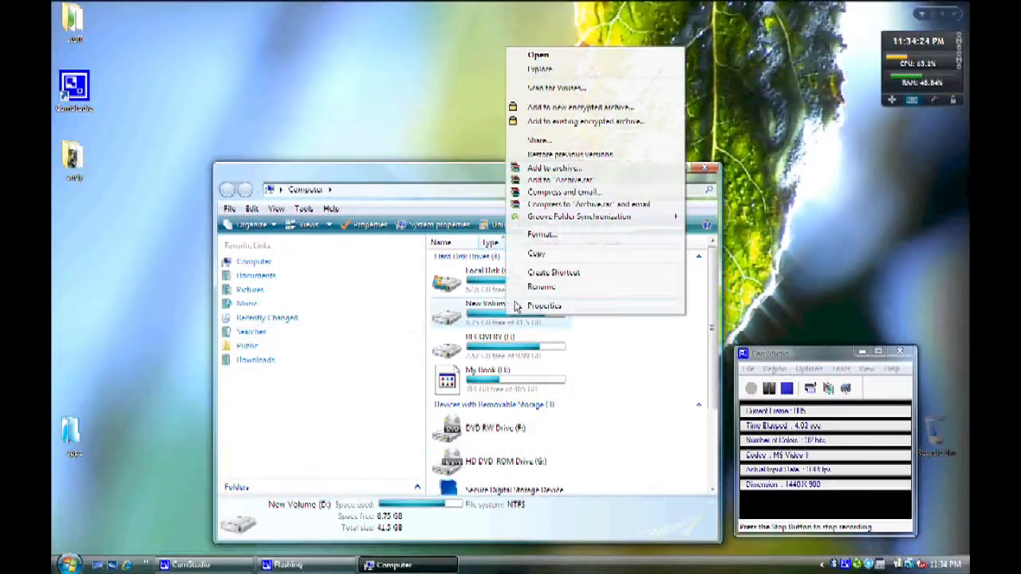
Step: Run Disk Cleanup on New Volume (D:) from its Properties and confirm the Recycle Bin files for deletion
left_click(546, 306)
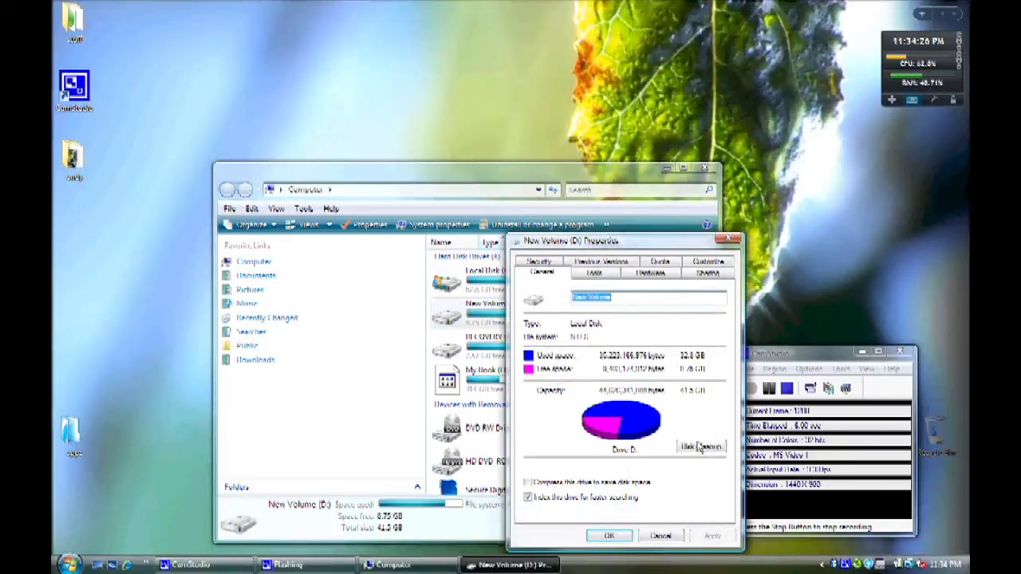
left_click(701, 447)
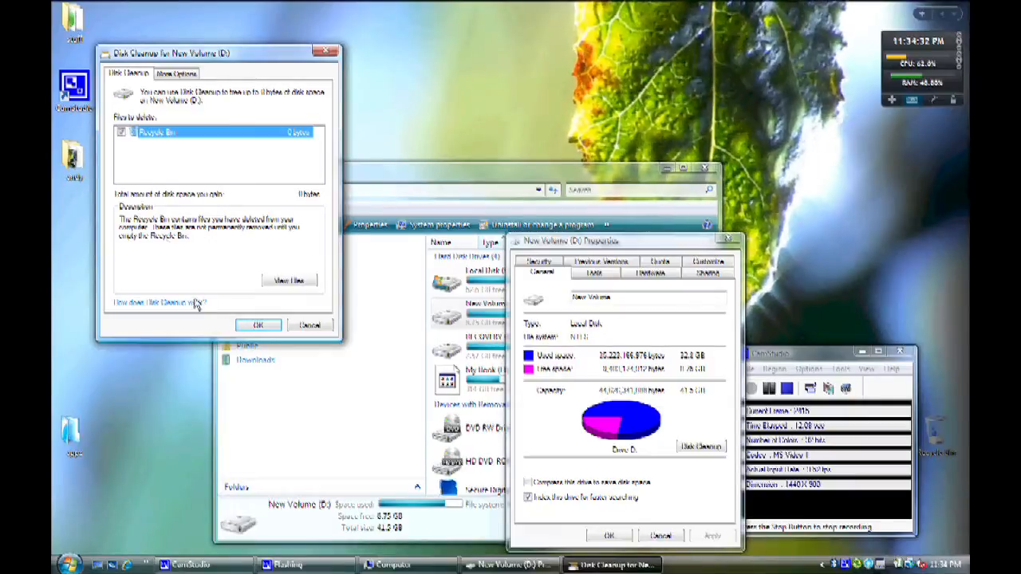
left_click(259, 326)
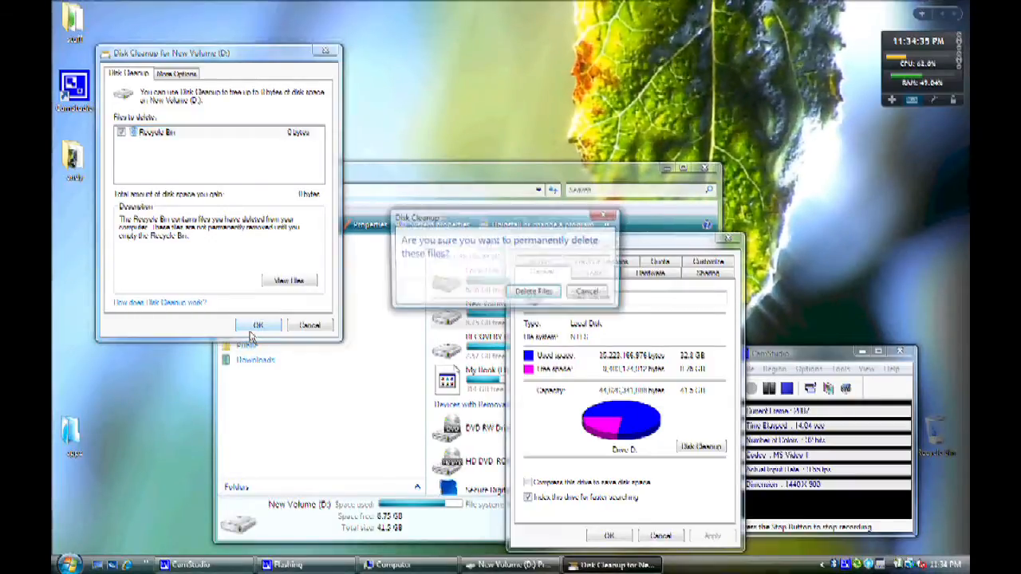